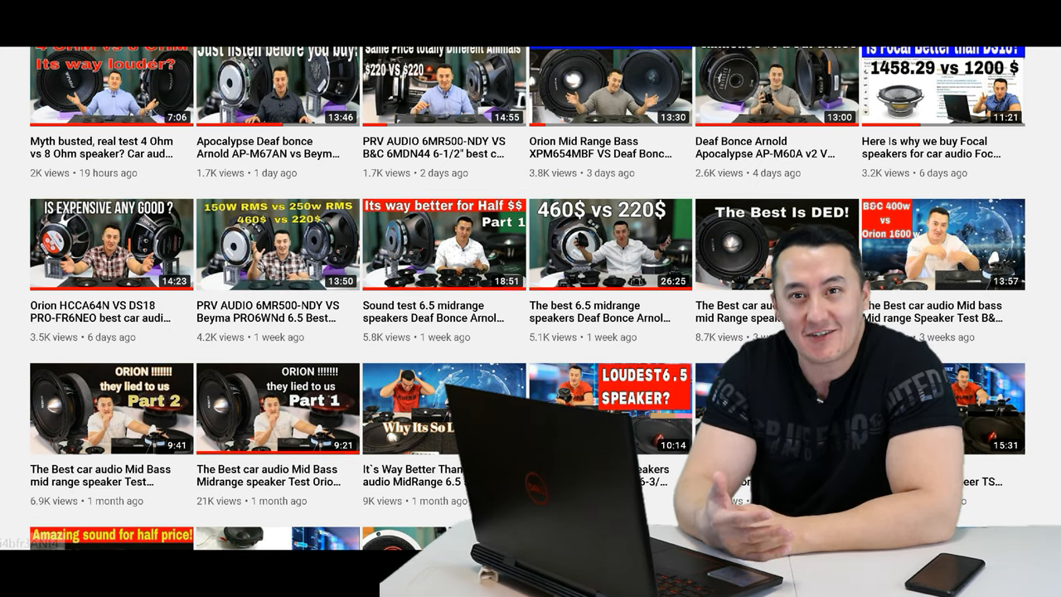
Scroll to the Focal ES 165 KX3 star rating and view its ratings breakdown.
scroll(down, 3)
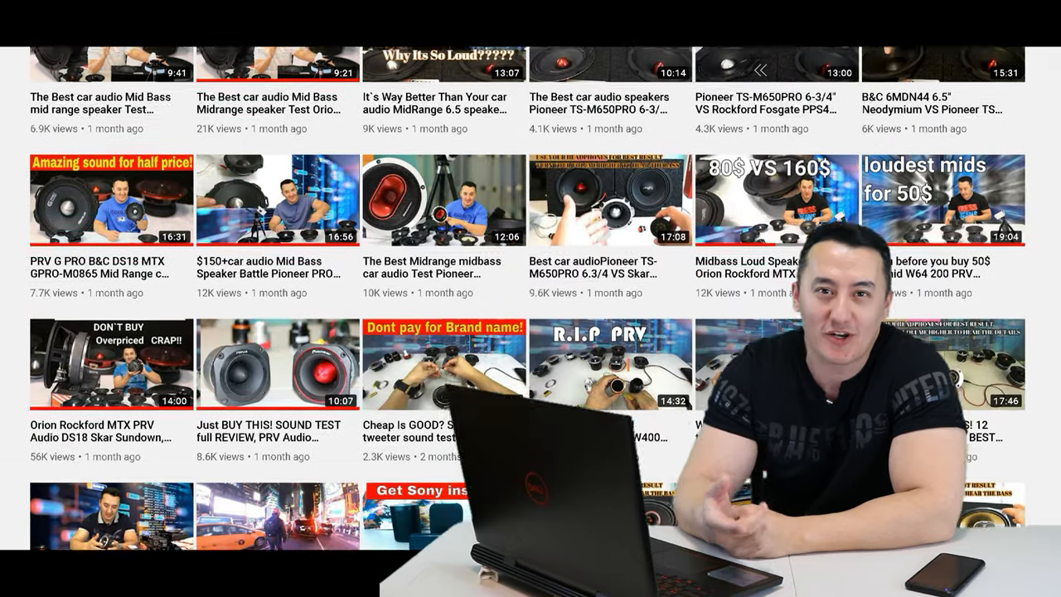
scroll(down, 3)
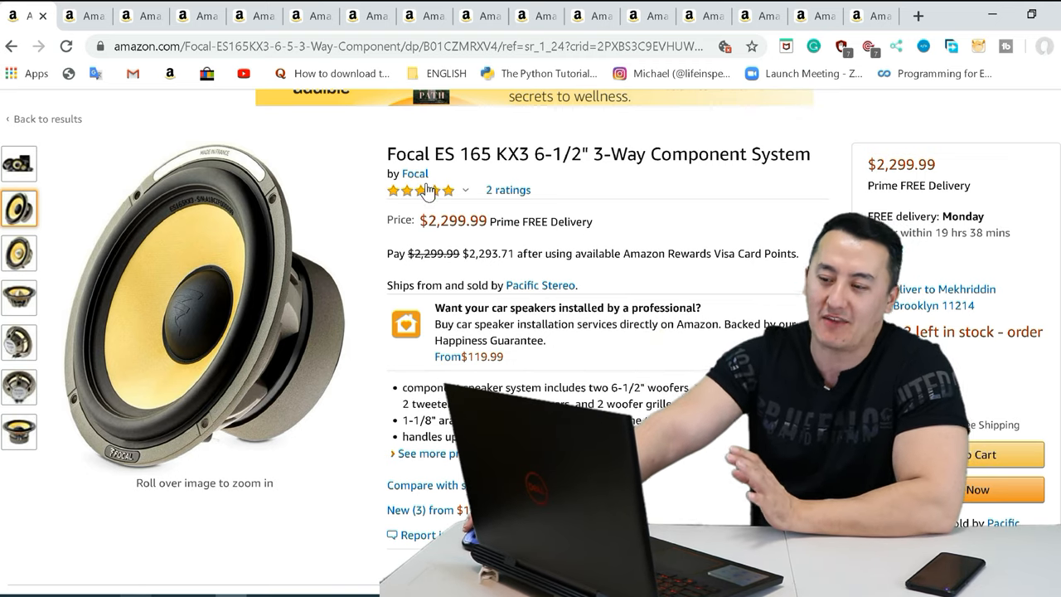
click(427, 190)
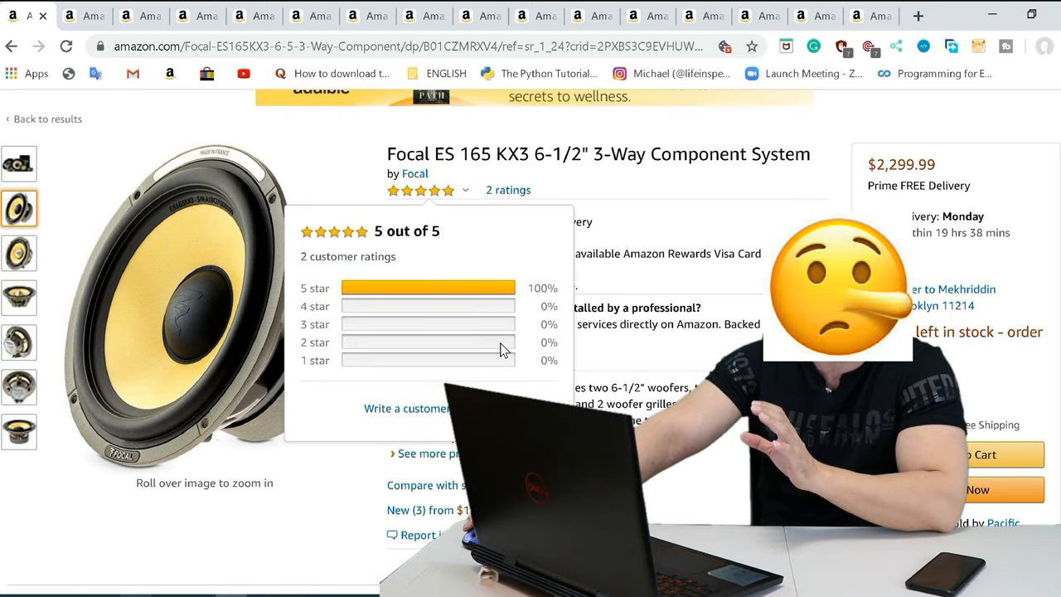
mouse_move(456, 332)
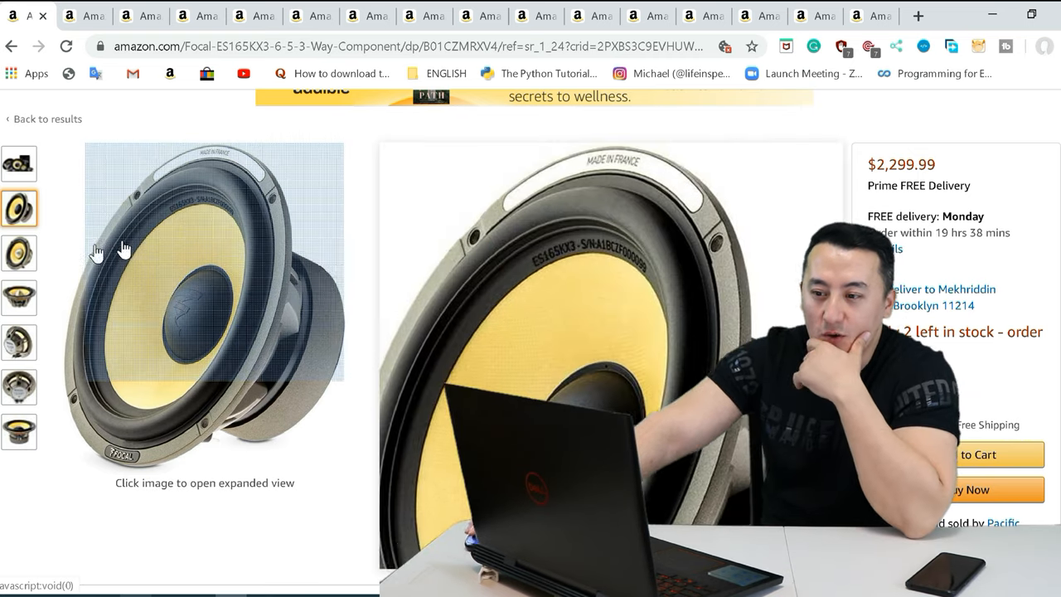
Cycle through the woofer, midrange and K2 Power driver photos, ending on the complete kit.
click(18, 253)
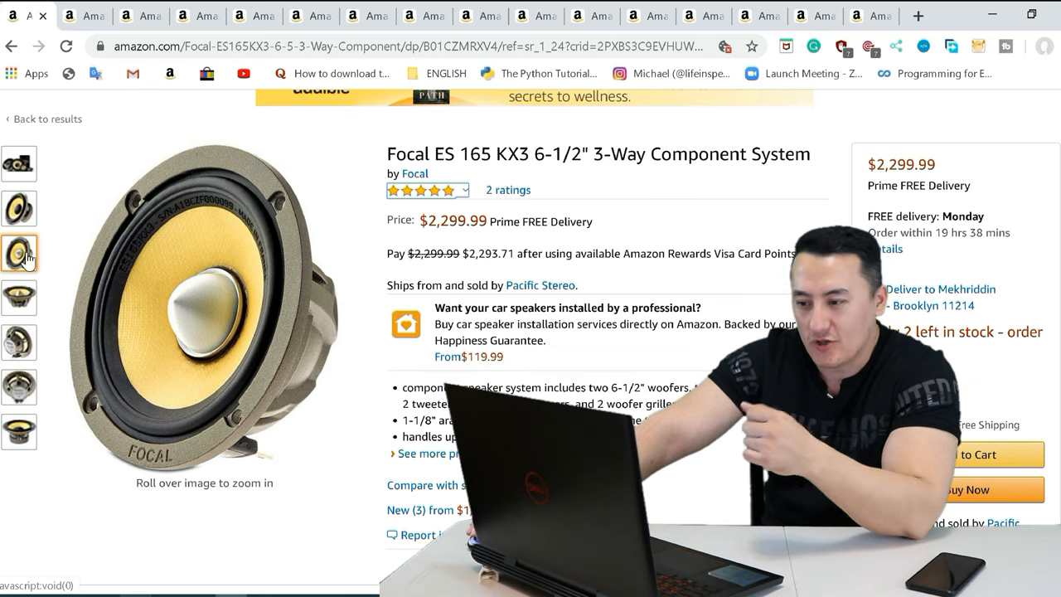
click(19, 164)
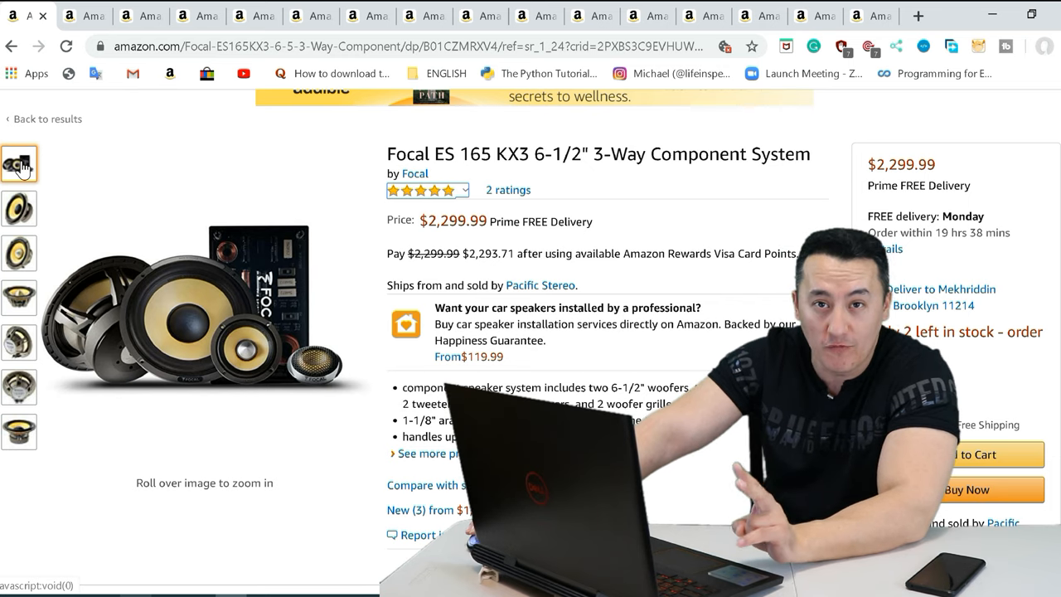
click(19, 208)
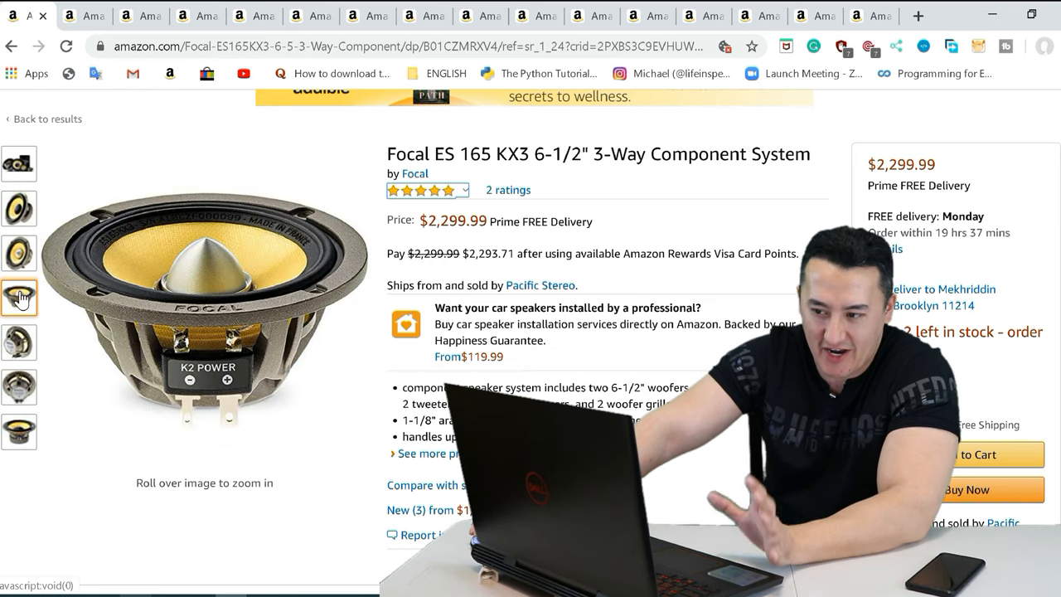
click(18, 343)
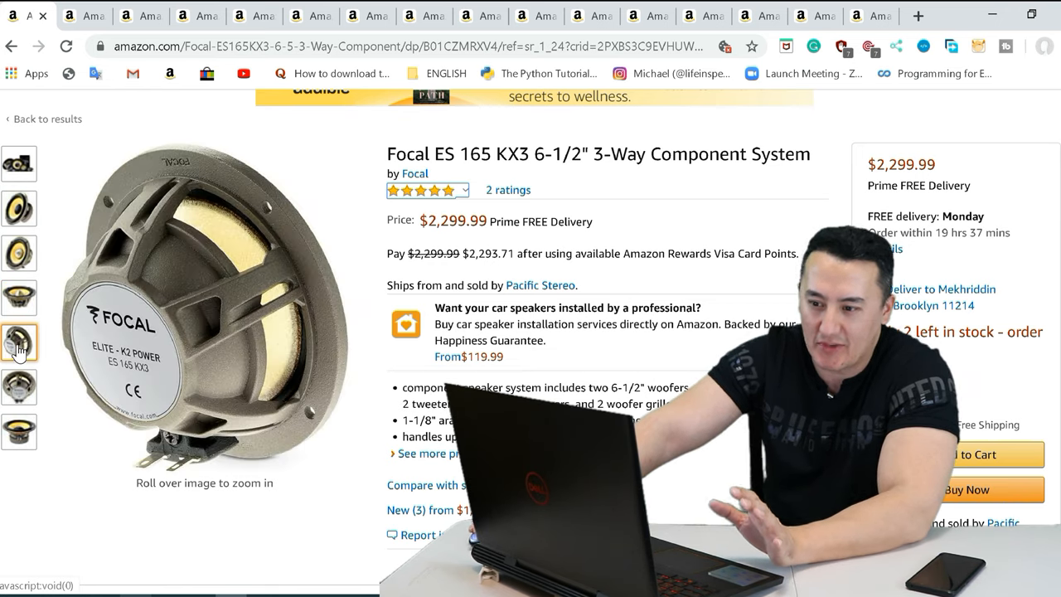
click(19, 387)
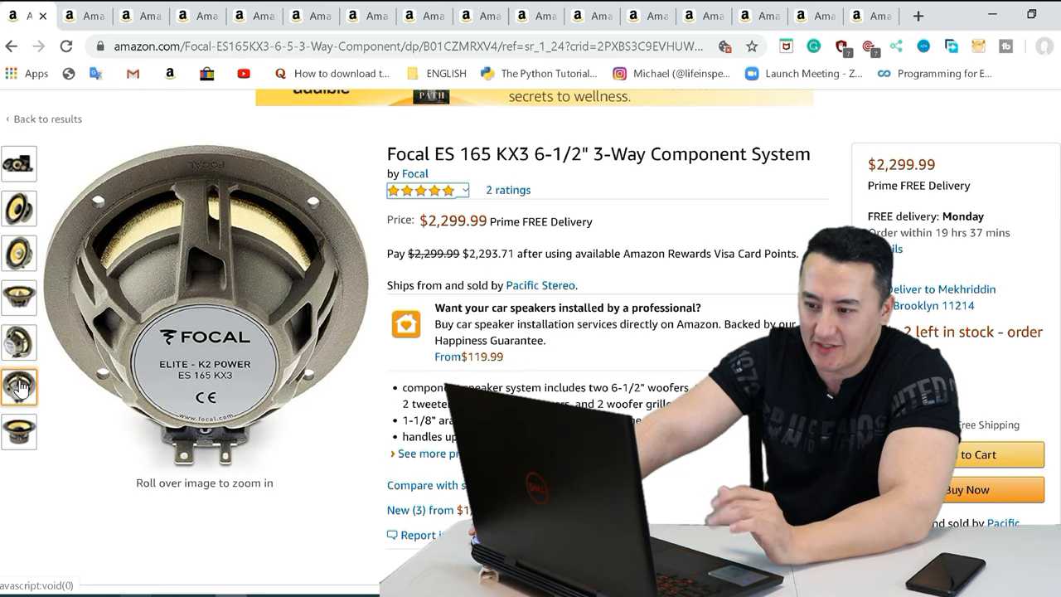
click(18, 208)
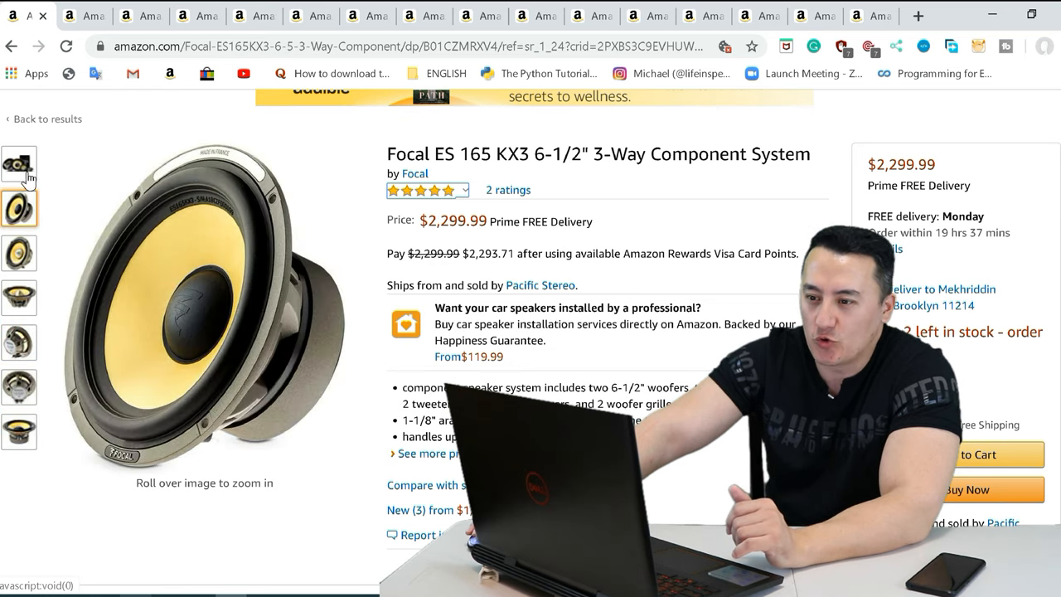
click(19, 164)
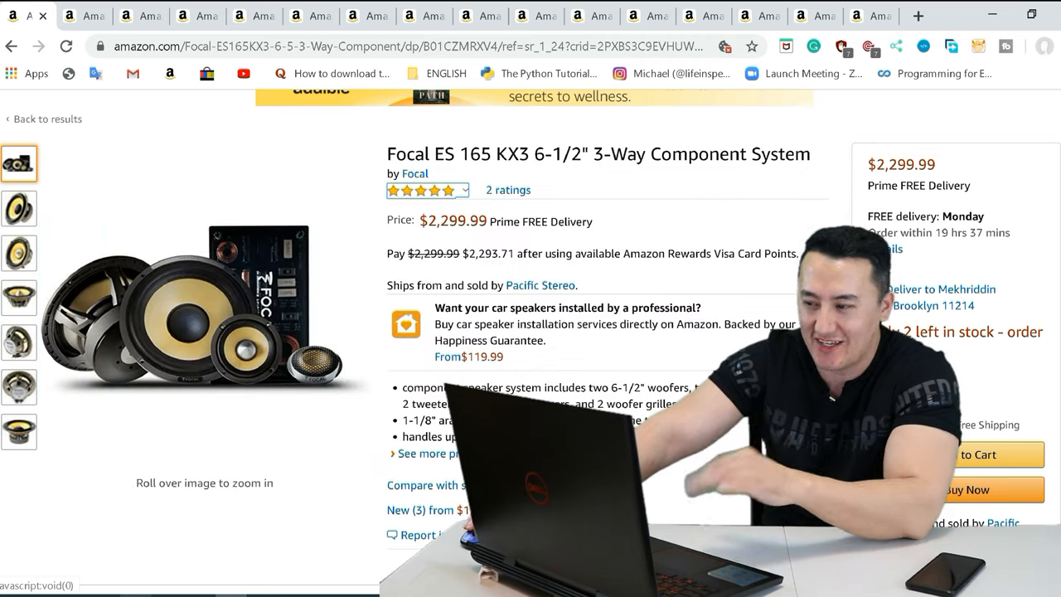
scroll(down, 3)
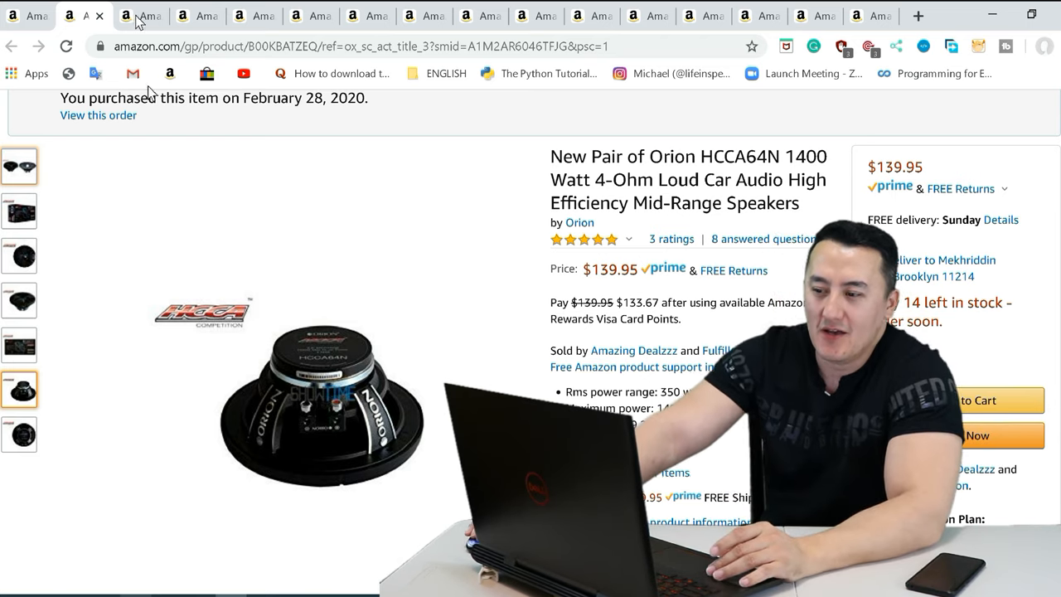
Compare the Orion packaging and Focal driver photos, then bring up the Orion HCCATN1 tweeter ($58.94).
click(20, 211)
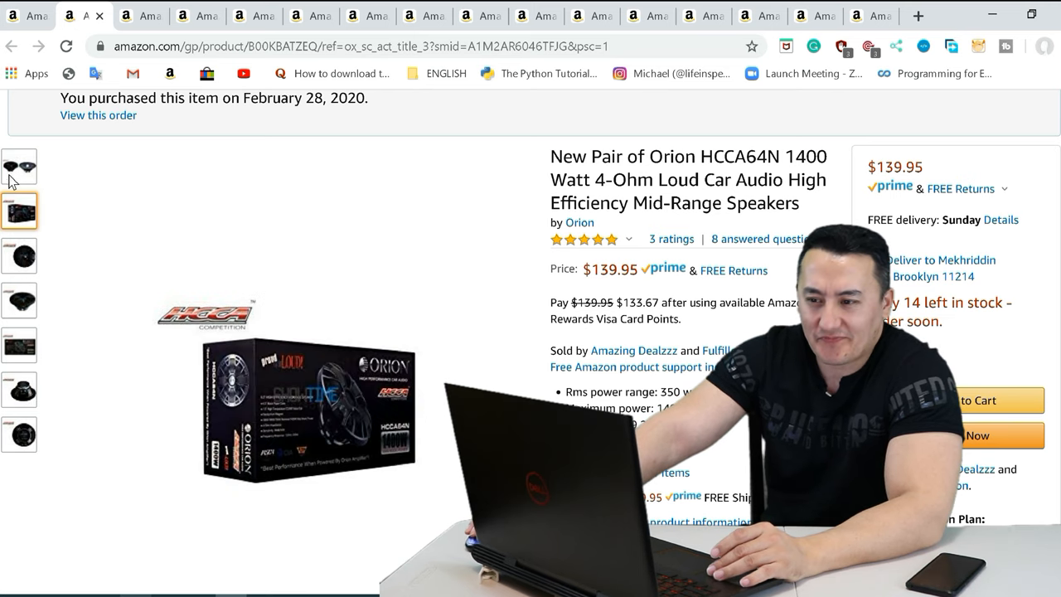
mouse_move(539, 333)
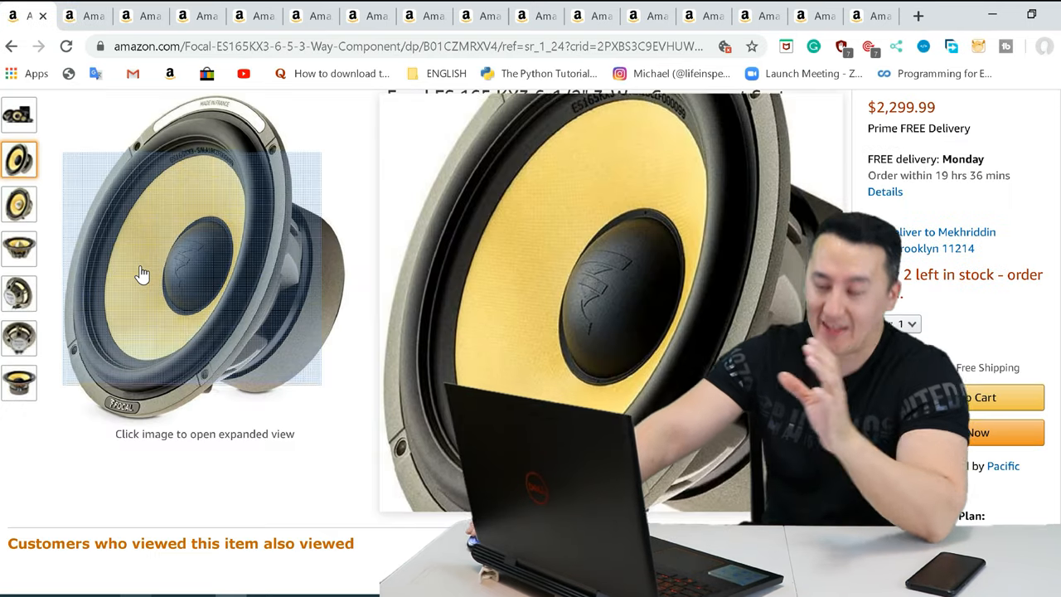
click(19, 205)
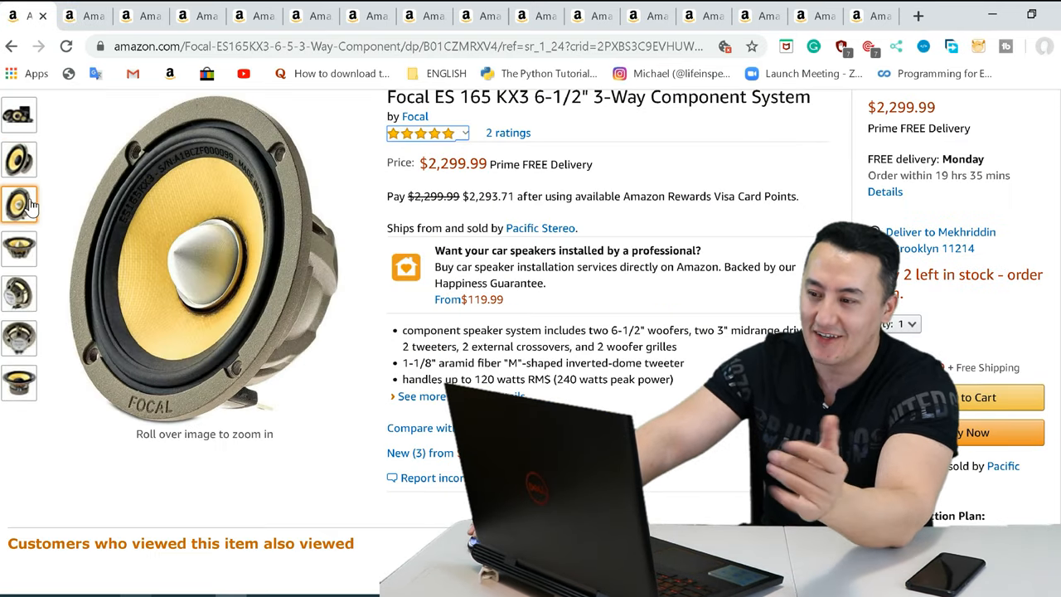
click(69, 15)
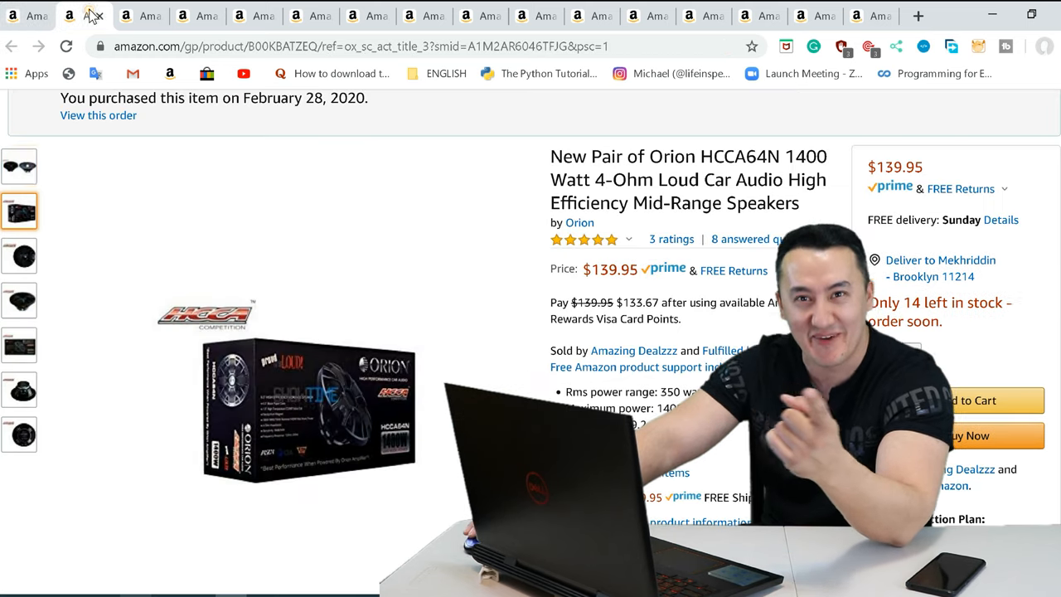
click(19, 166)
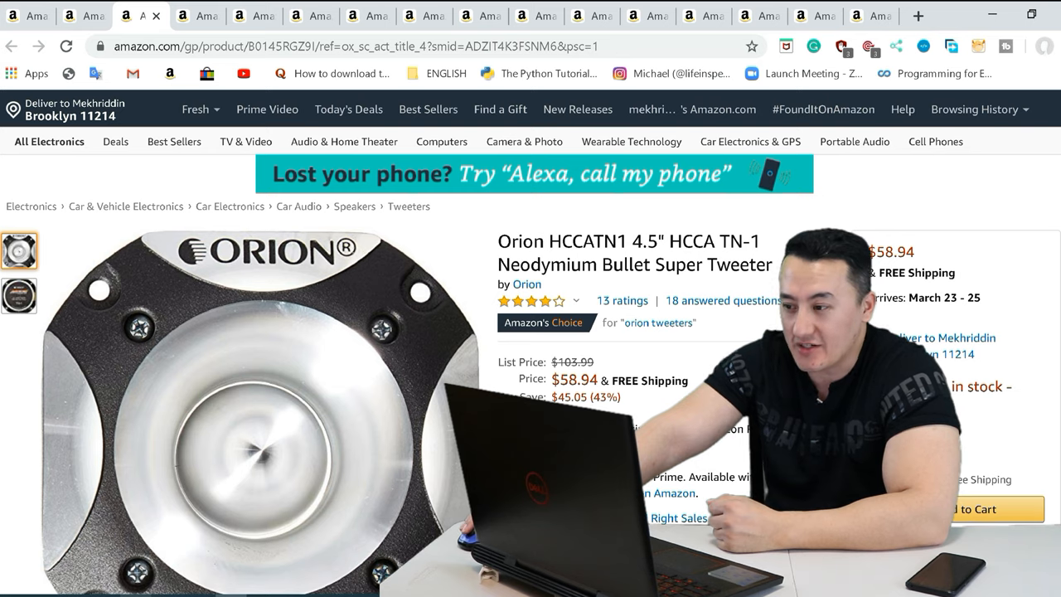
Scroll the page and return to the Orion HCCATN1 tweeter listing.
scroll(down, 3)
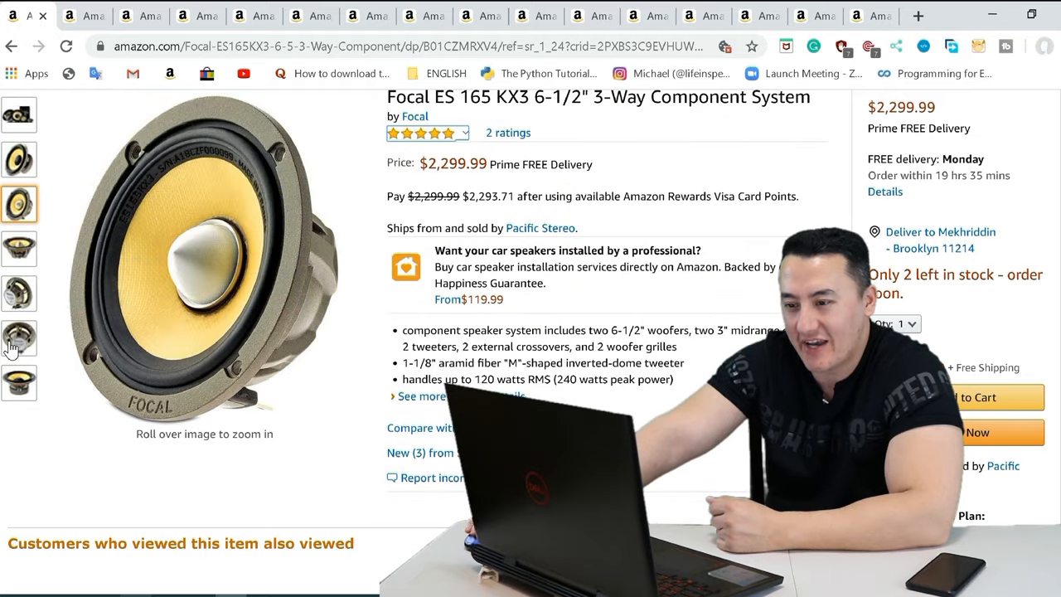
click(18, 115)
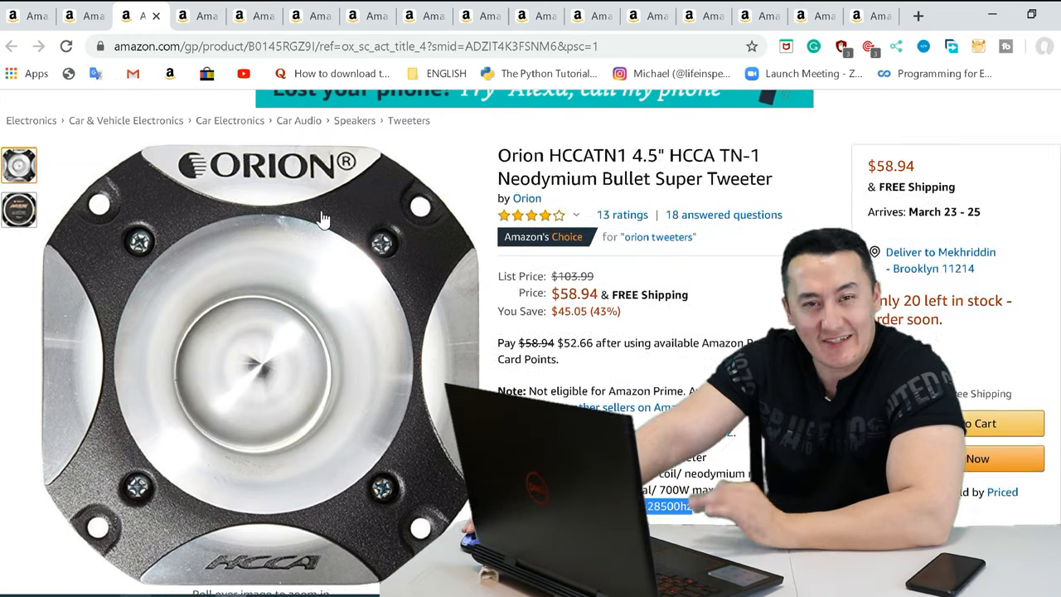
mouse_move(265, 249)
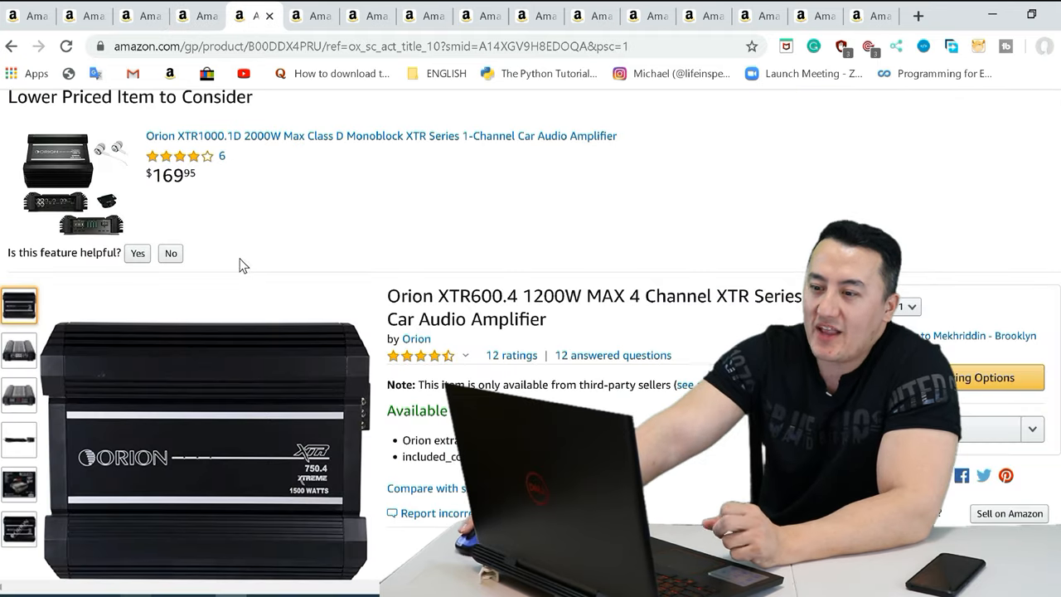
Scroll through the Orion XTR600.4 amplifier's photos and power specifications table.
scroll(down, 3)
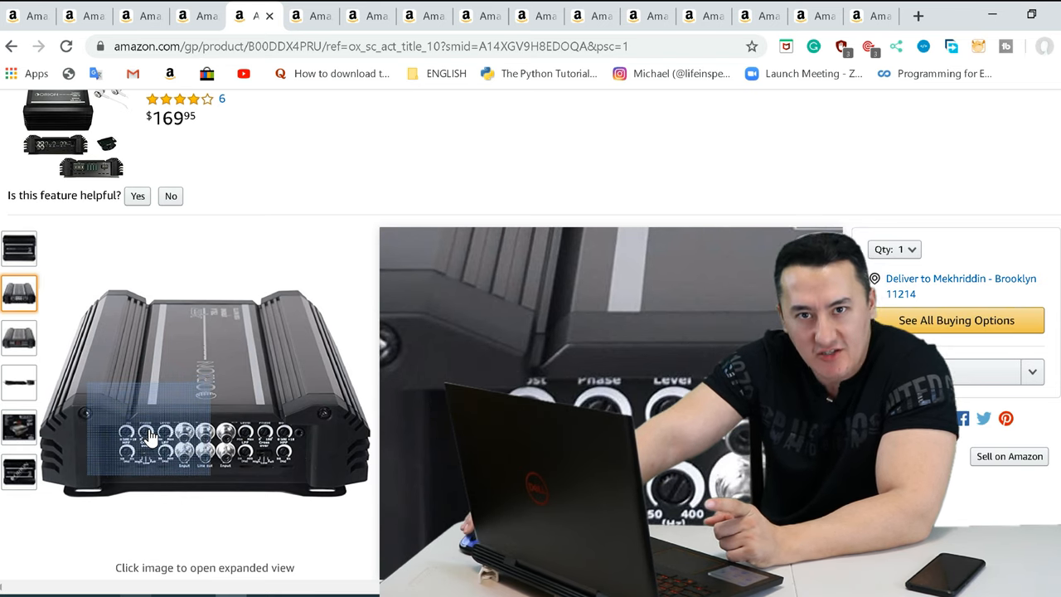
scroll(down, 3)
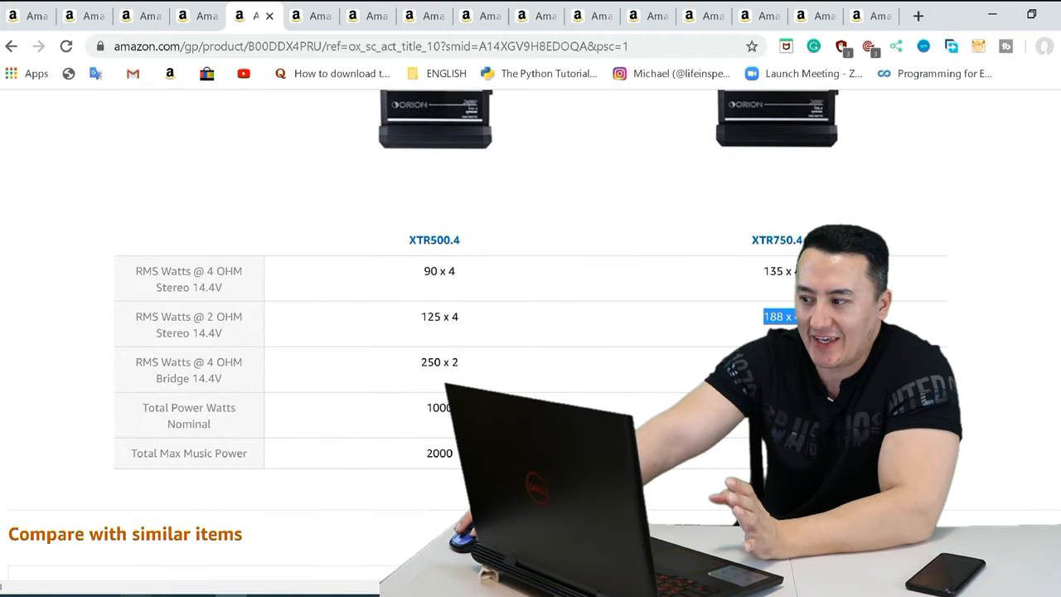
scroll(down, 3)
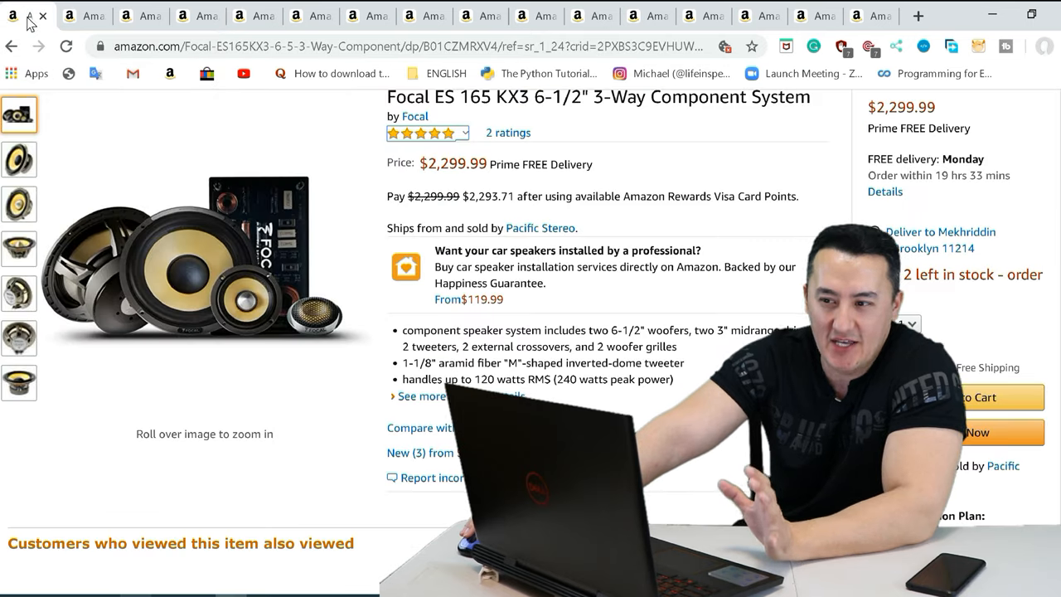
View the Focal woofer and tweeter photos, then open the Audison Bit Ten listing ($349.99).
click(18, 159)
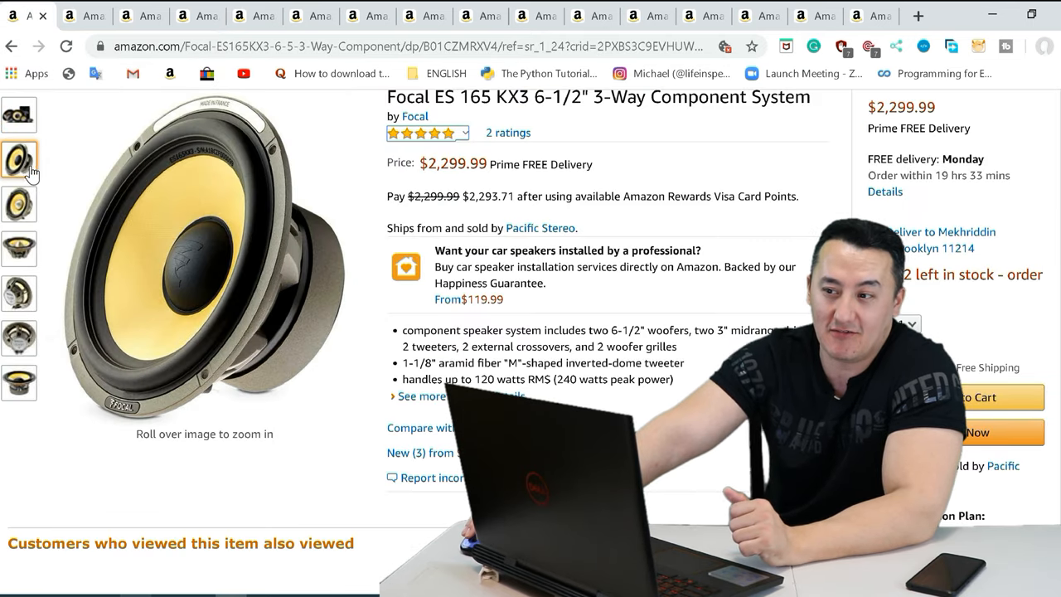
click(18, 204)
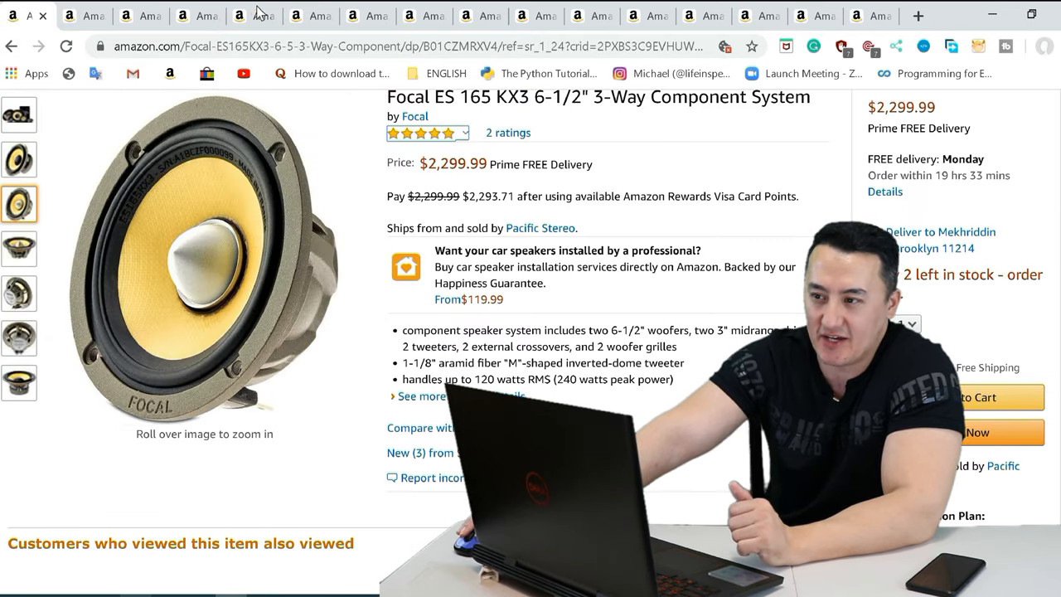
click(240, 15)
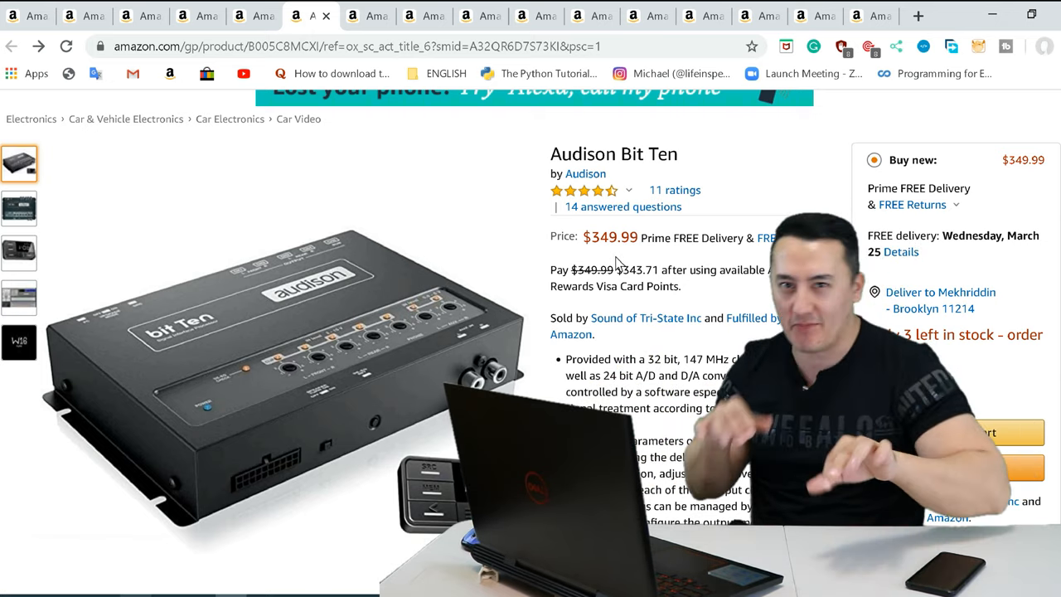
Check the Focal kit, then switch to the KnuKonceptz KCA 1/0 gauge kit ($49.99).
click(29, 15)
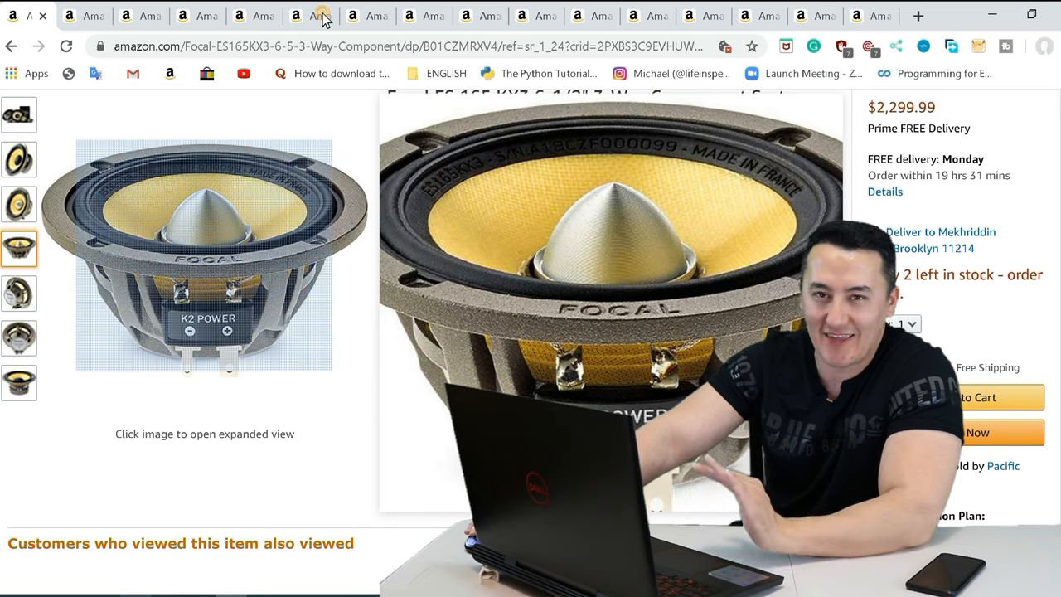
click(311, 15)
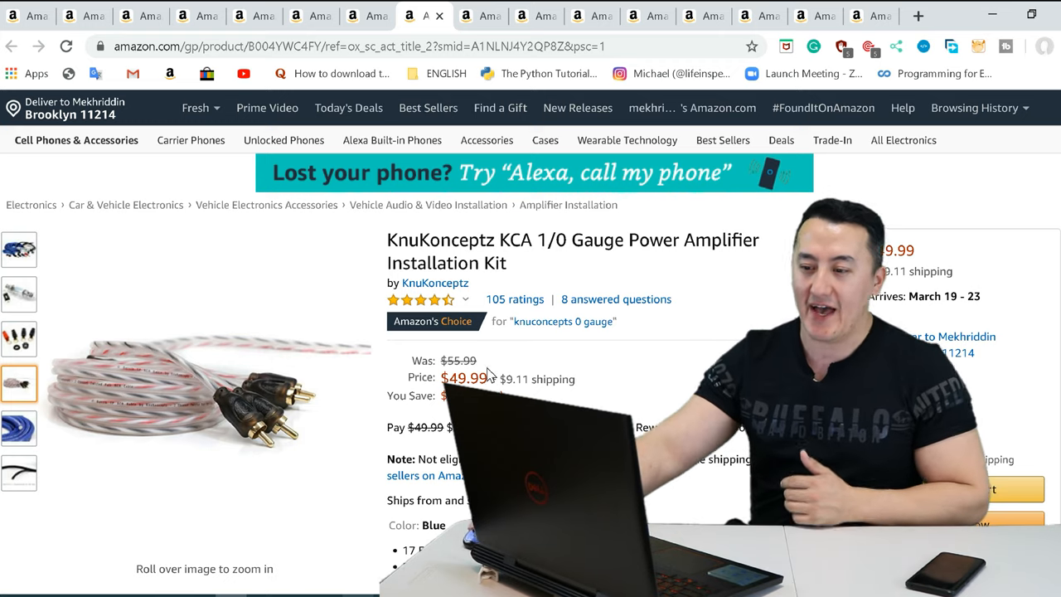
Inspect a KnuKonceptz kit photo, then go back to the Focal ES 165 KX3 listing.
click(18, 250)
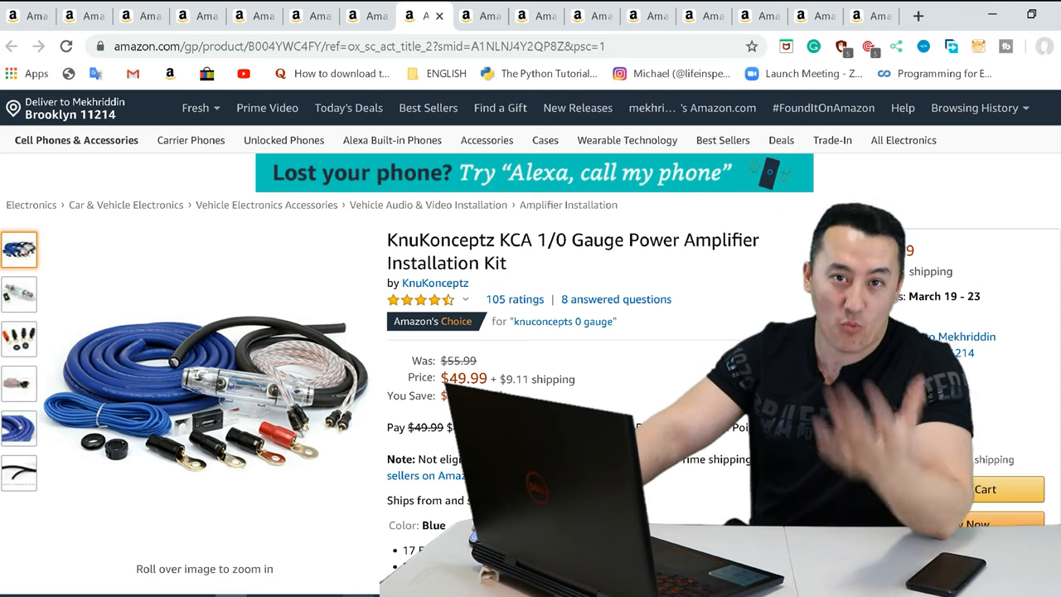
mouse_move(26, 18)
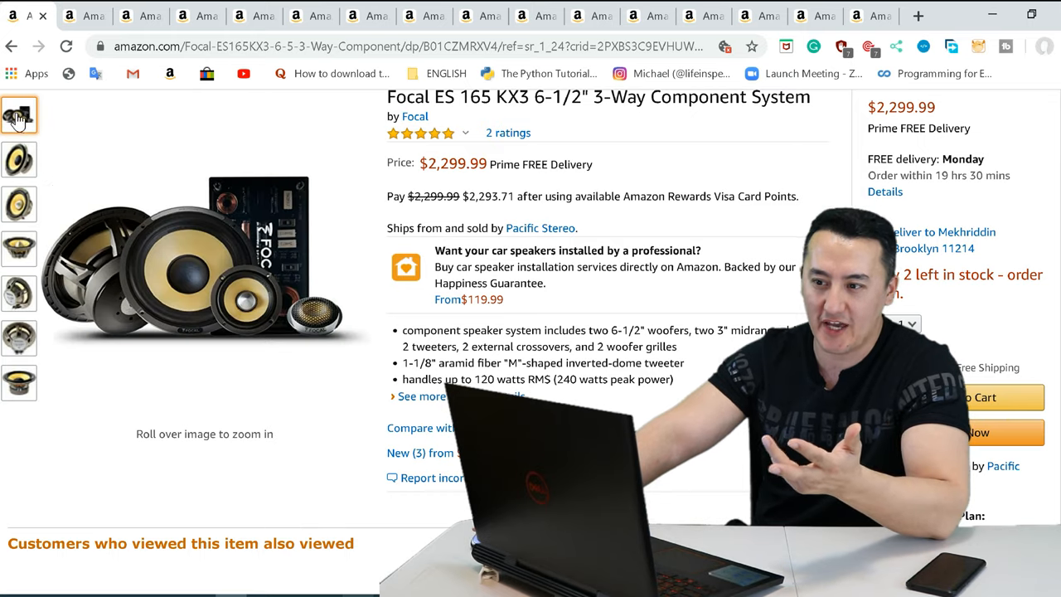
mouse_move(183, 273)
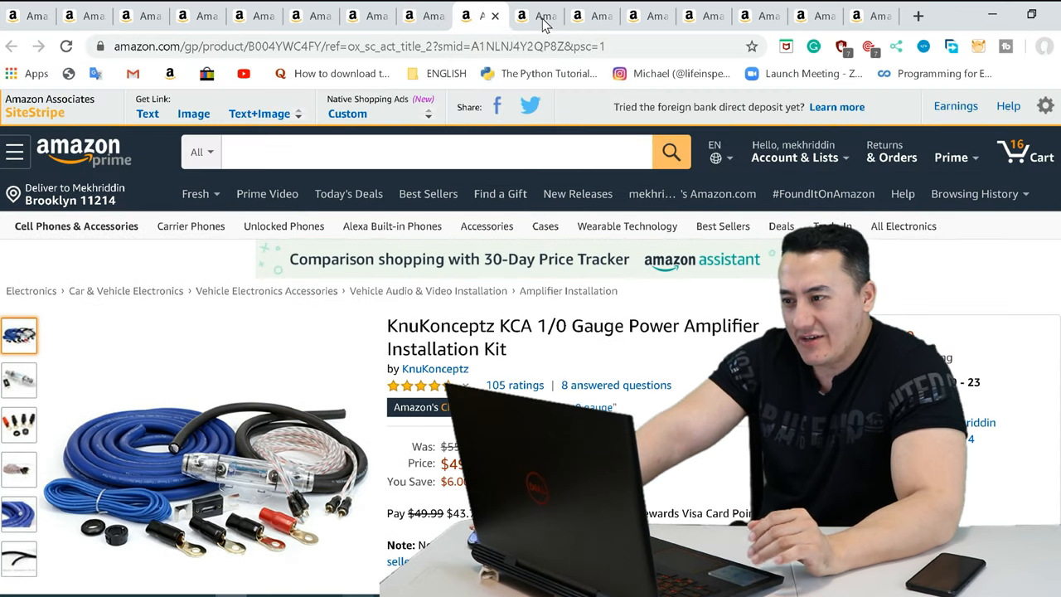
click(537, 15)
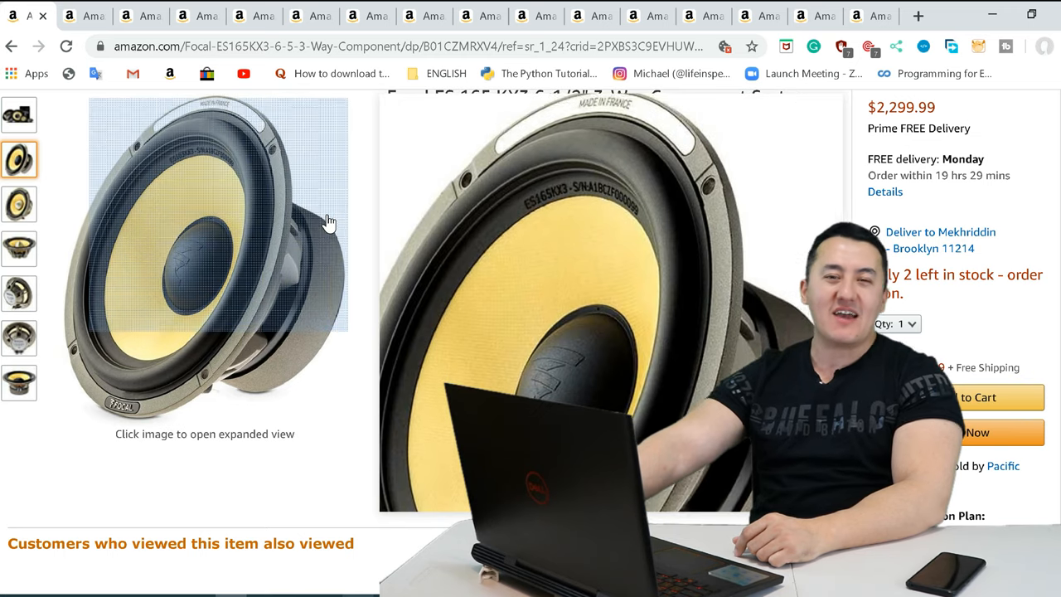
mouse_move(203, 170)
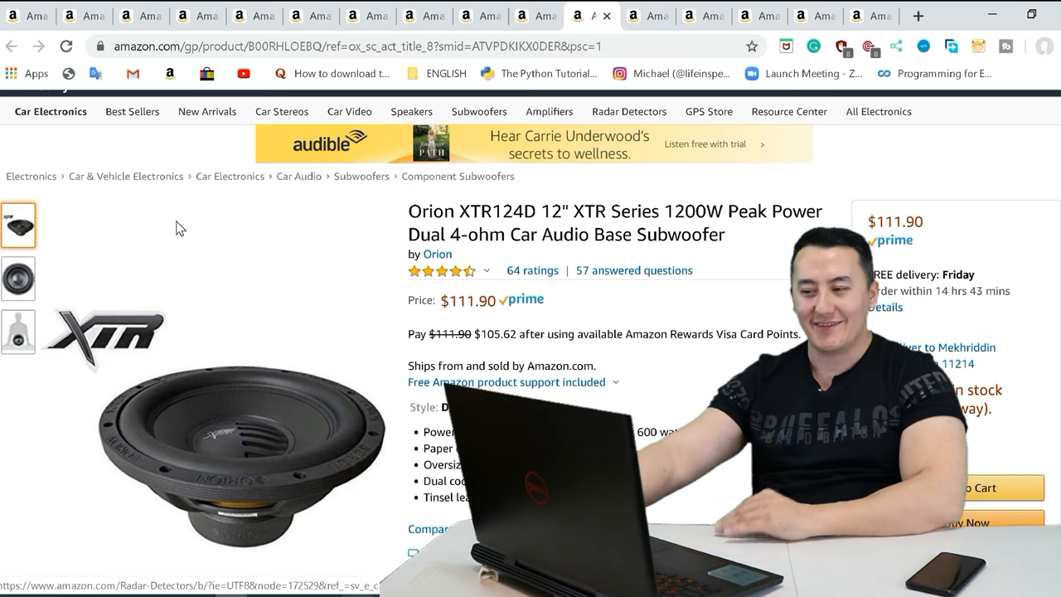
mouse_move(322, 398)
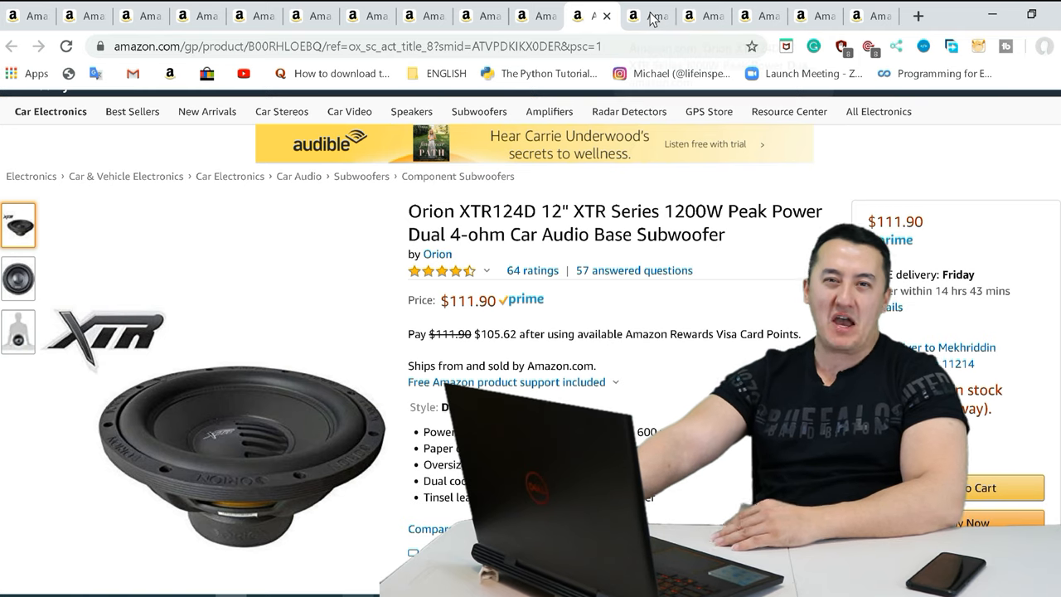
Open the XS Power D3400 AGM battery listing ($339.99) in the next tab.
click(647, 15)
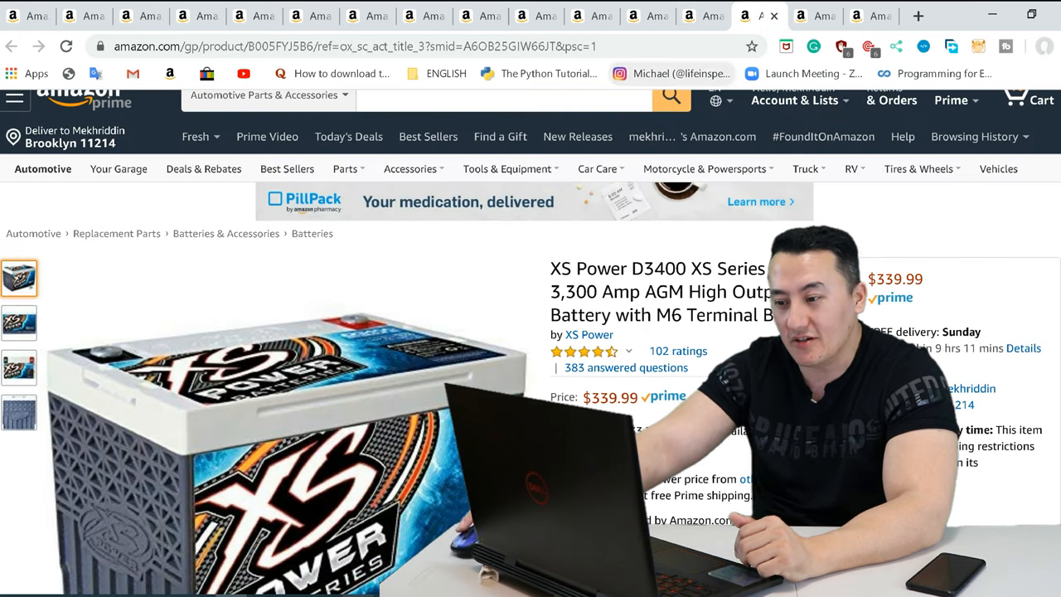
scroll(down, 3)
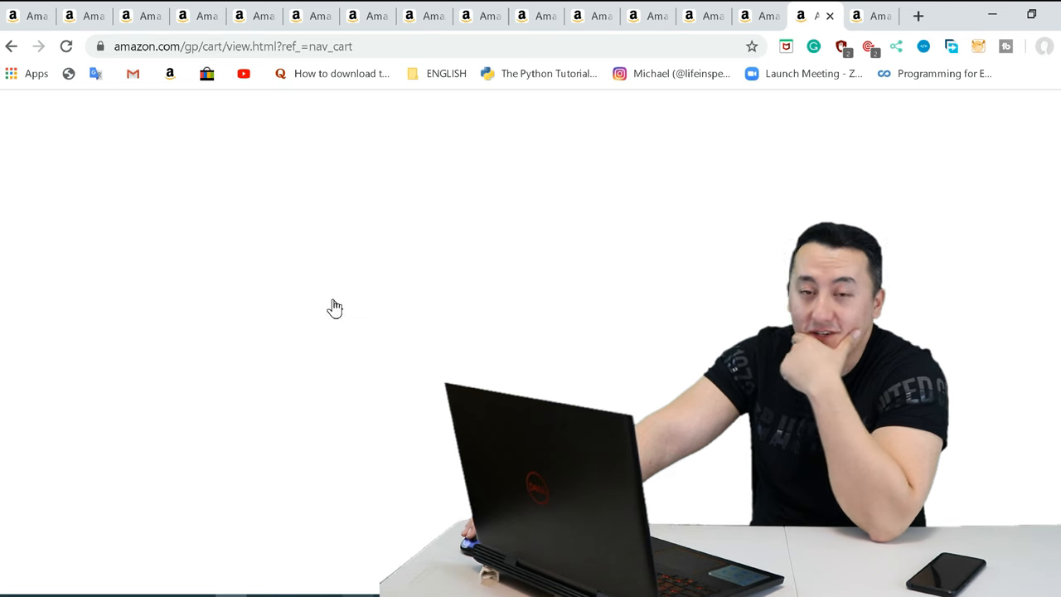
Scroll the cart showing the Orion XTR2500.1D amplifier and two XTW250FD tweeters.
scroll(down, 3)
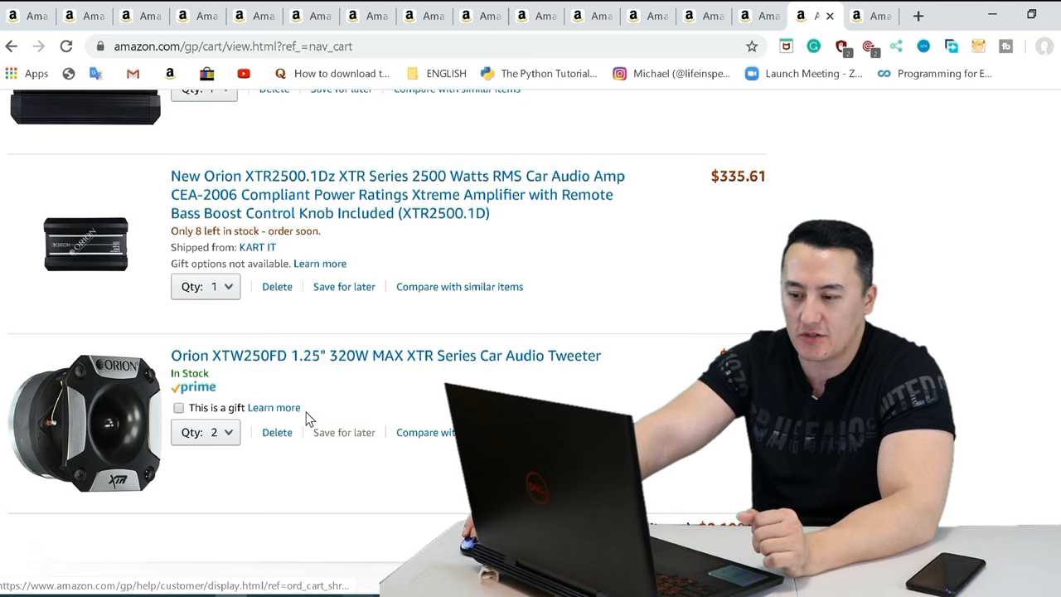
scroll(down, 3)
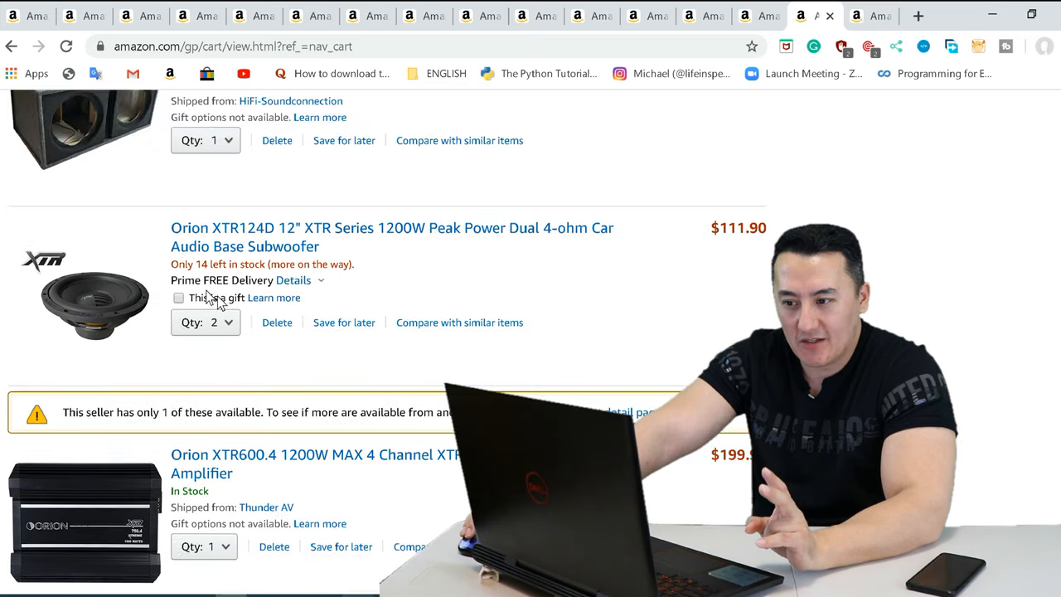
scroll(down, 3)
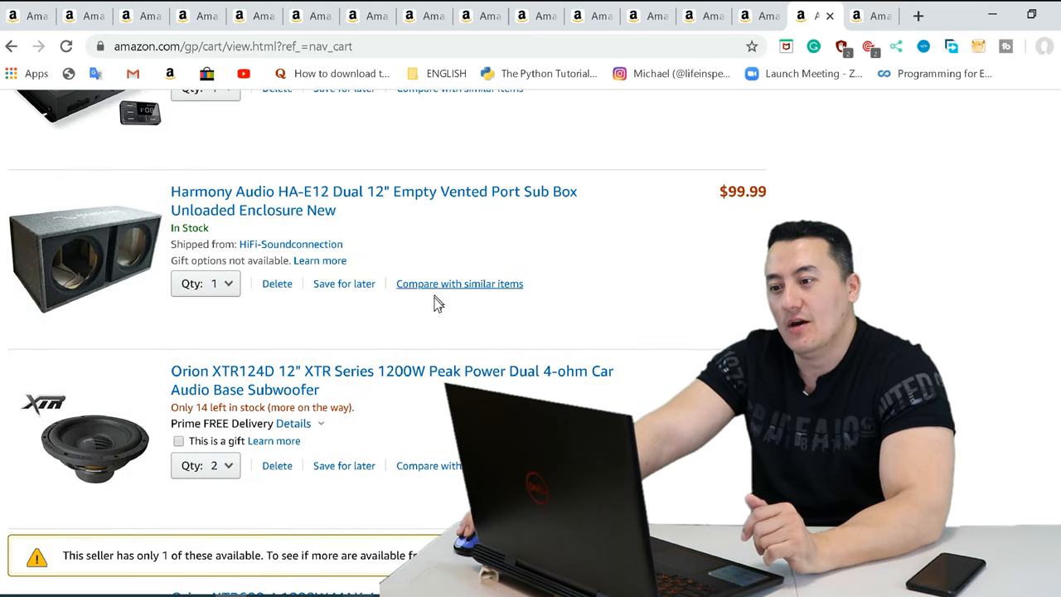
scroll(down, 3)
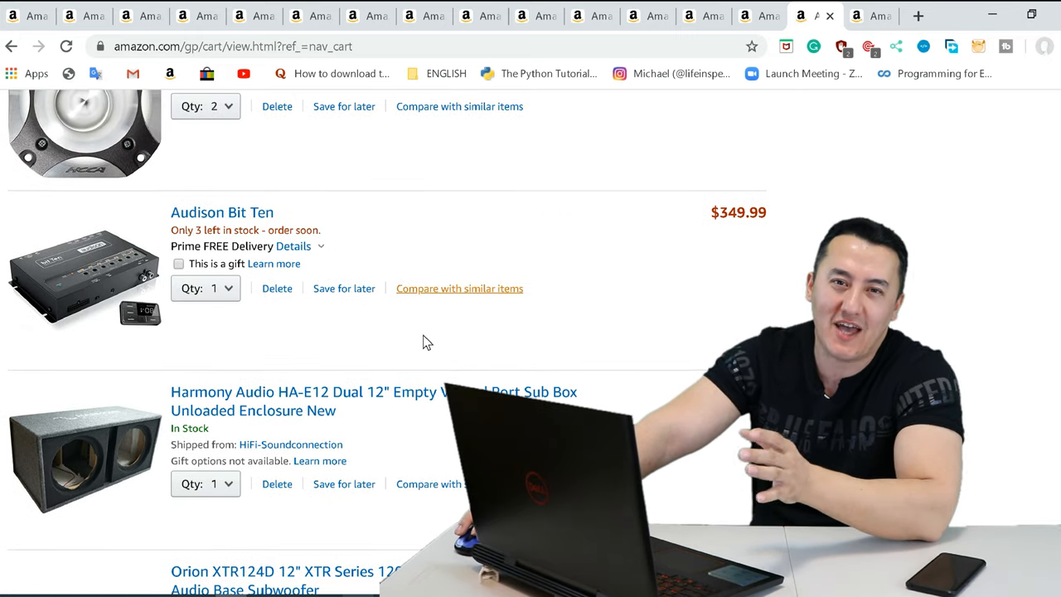
mouse_move(440, 339)
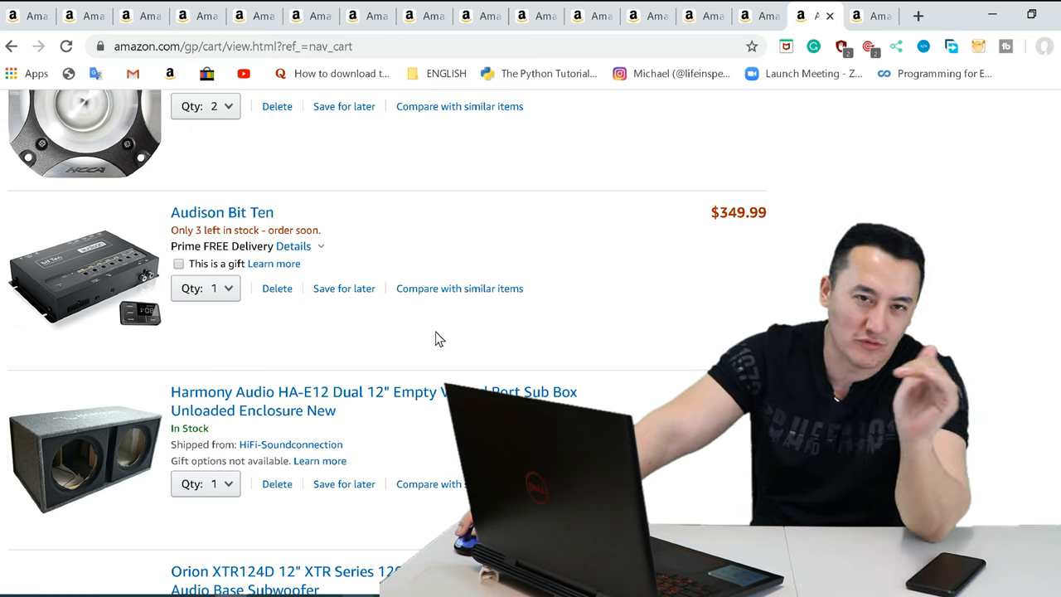
mouse_move(336, 337)
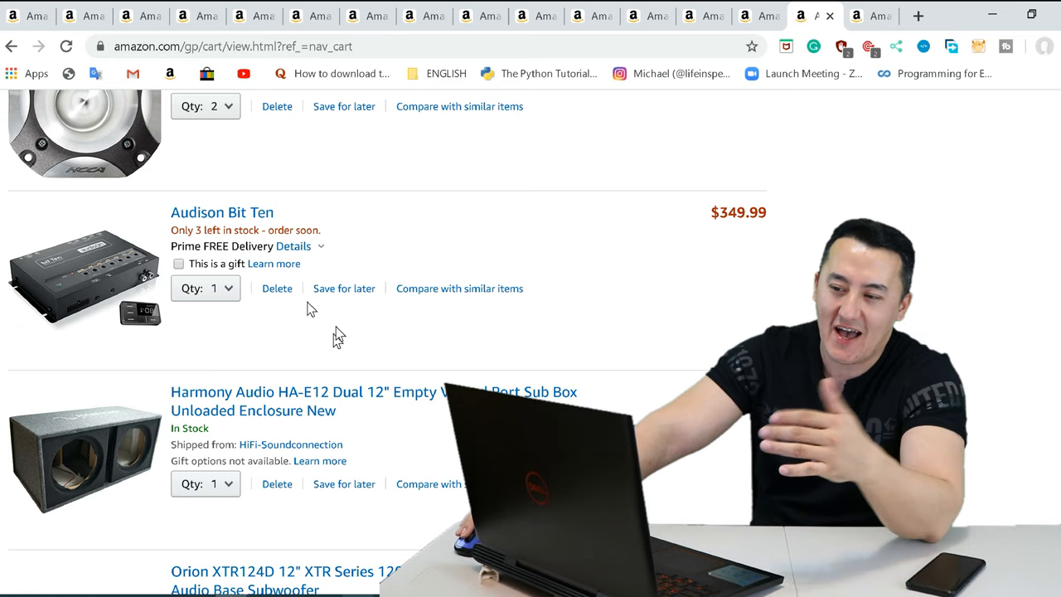
mouse_move(410, 311)
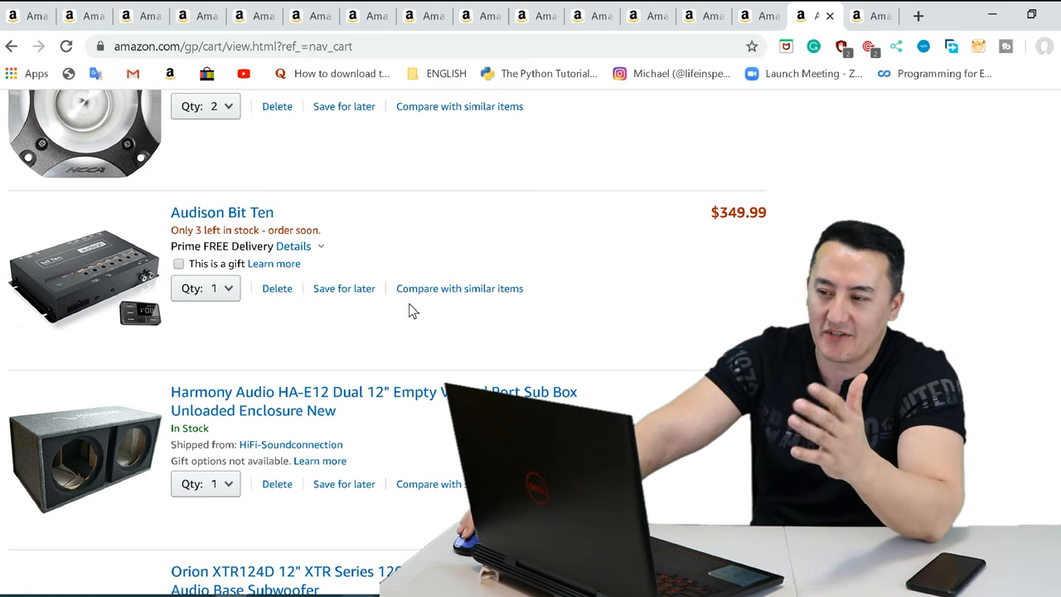
scroll(up, 3)
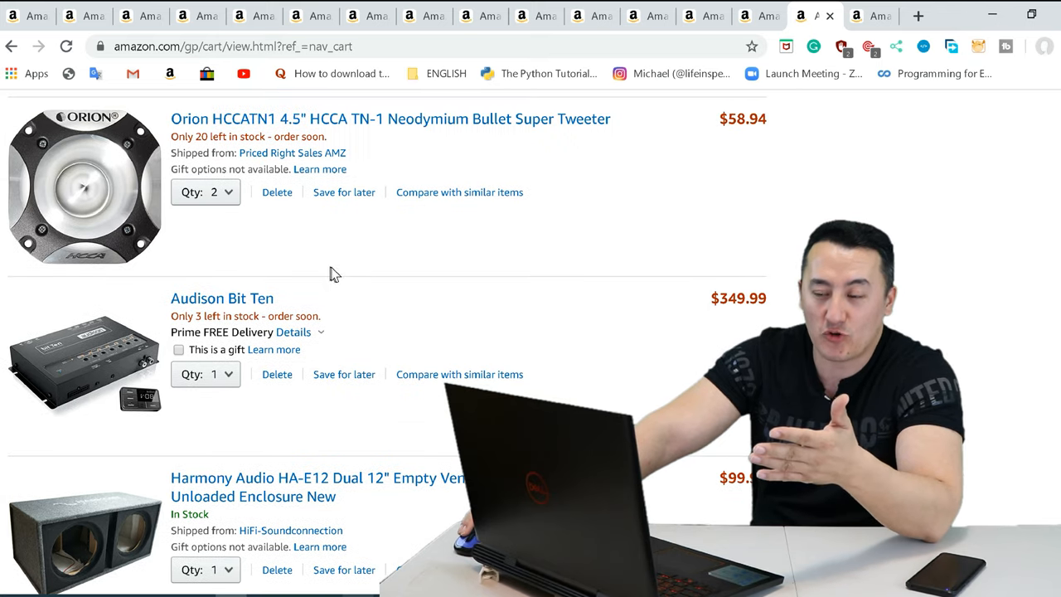
scroll(down, 3)
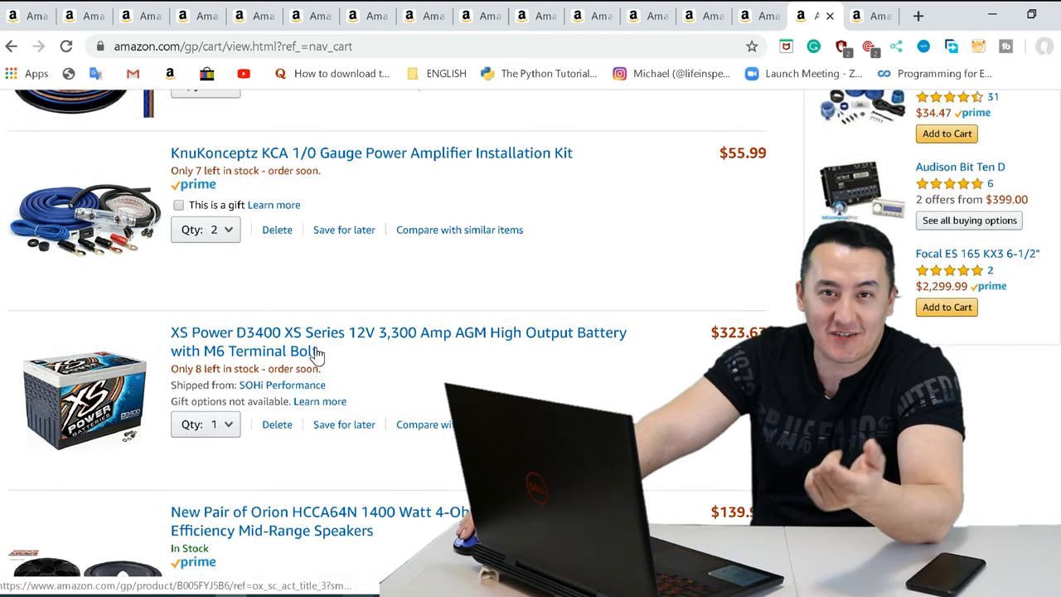
Scroll through the cart toward the recently viewed Pioneer DEH-80PRS CD receiver.
scroll(down, 3)
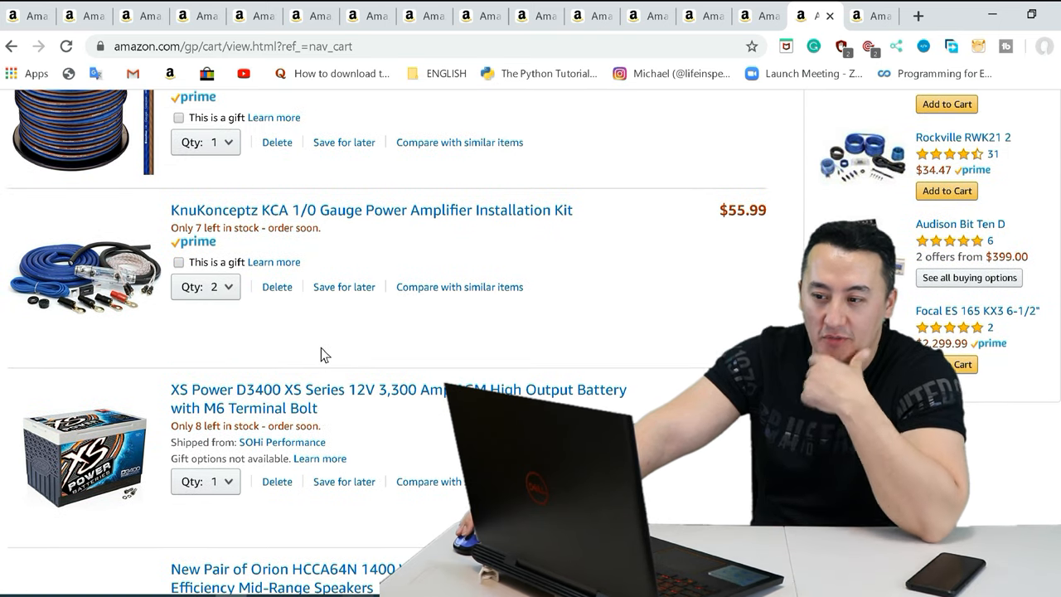
scroll(down, 3)
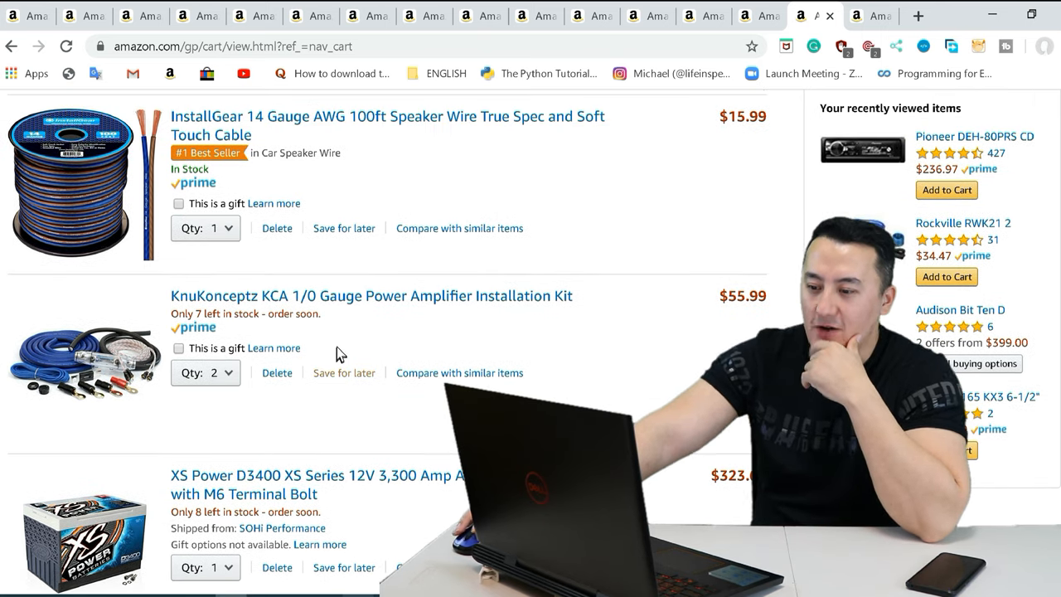
scroll(down, 3)
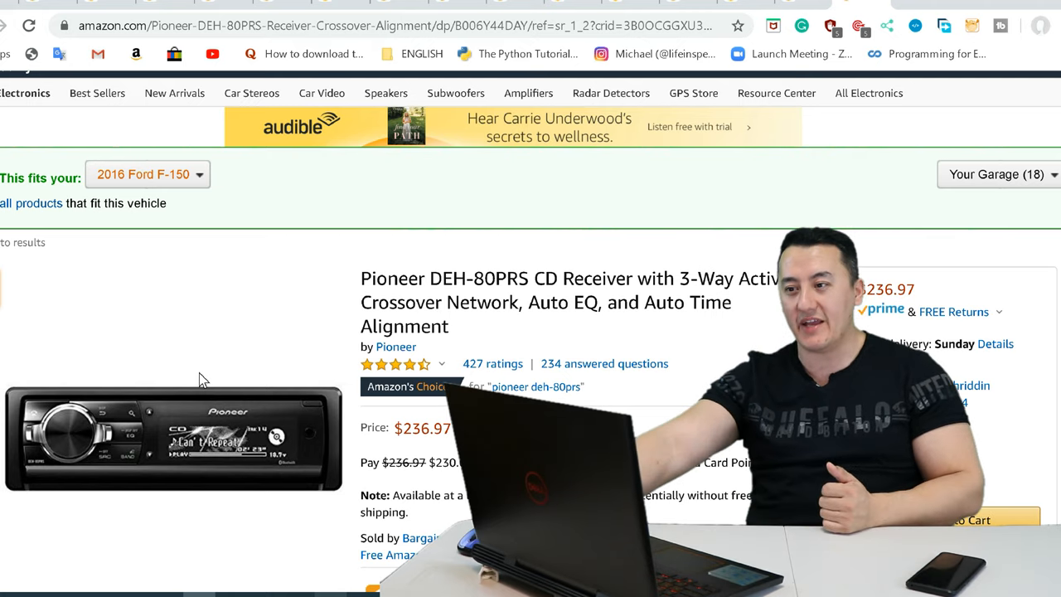
mouse_move(66, 232)
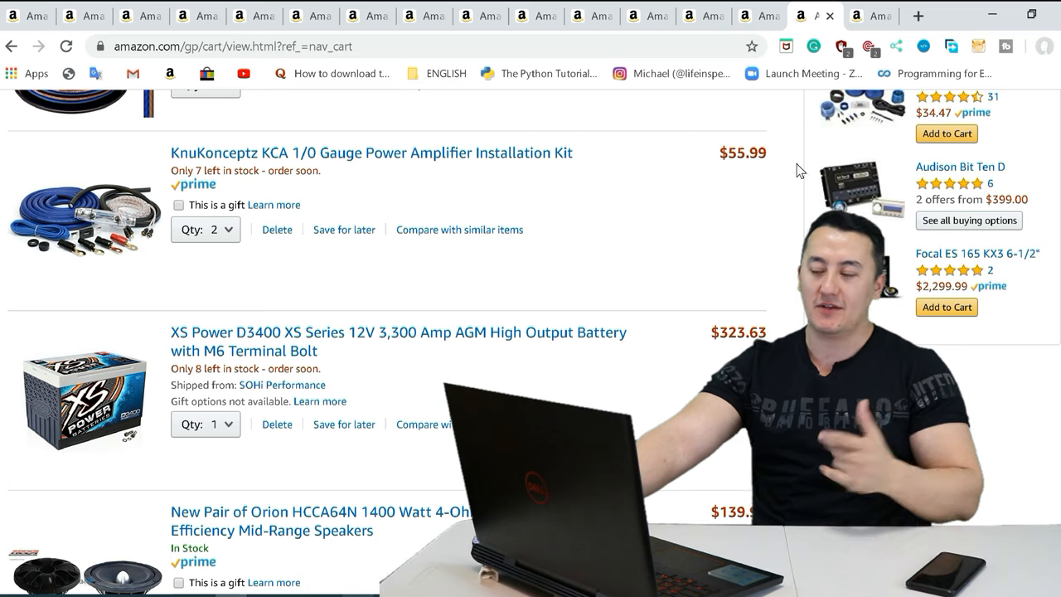
Check the $2,108.62 cart subtotal, then return to the $2,299.99 Focal ES 165 KX3 kit page.
scroll(down, 3)
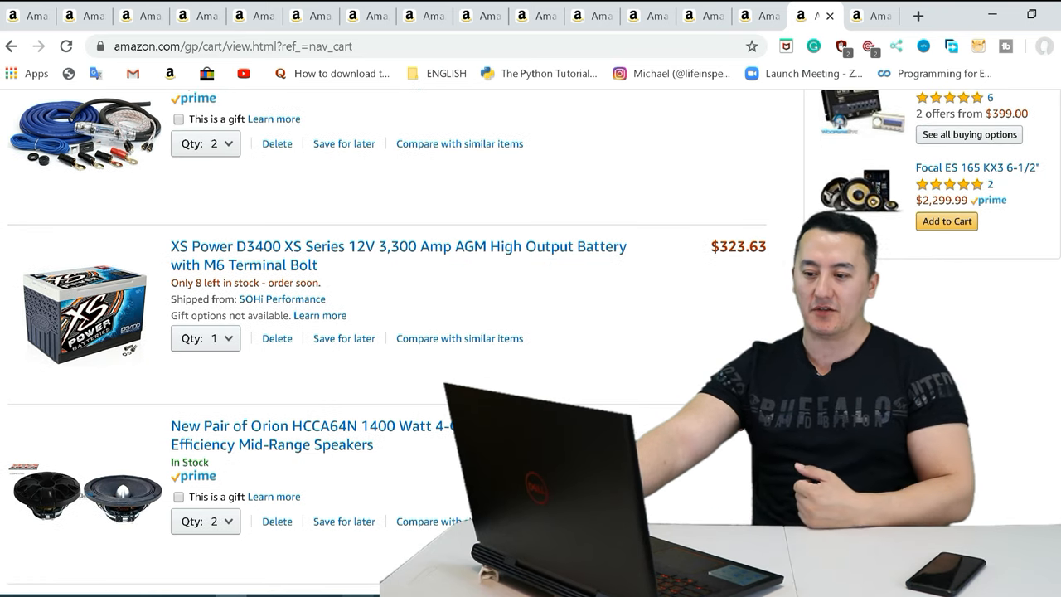
scroll(up, 3)
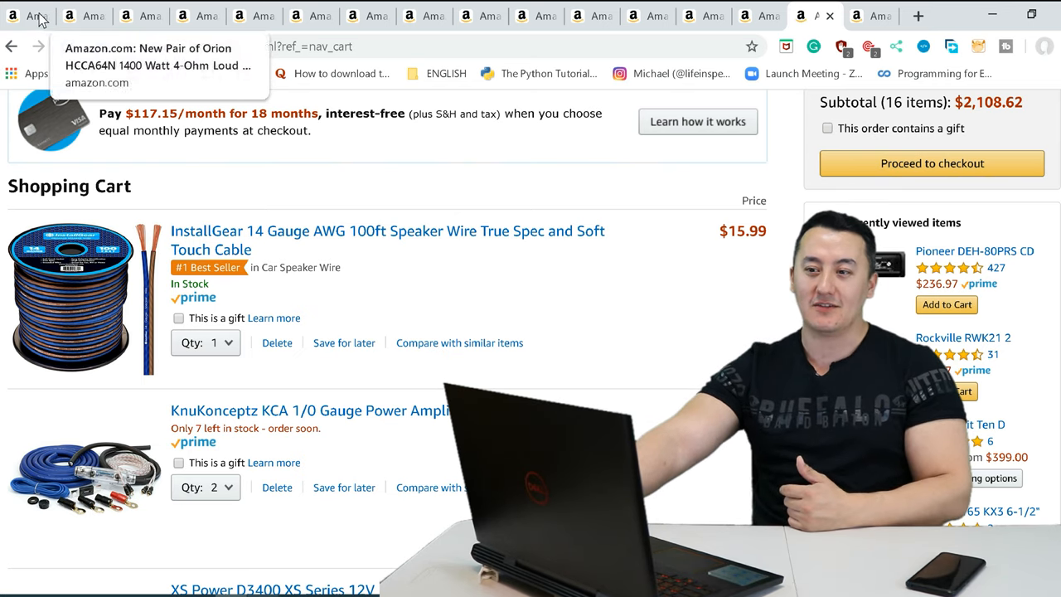
click(24, 14)
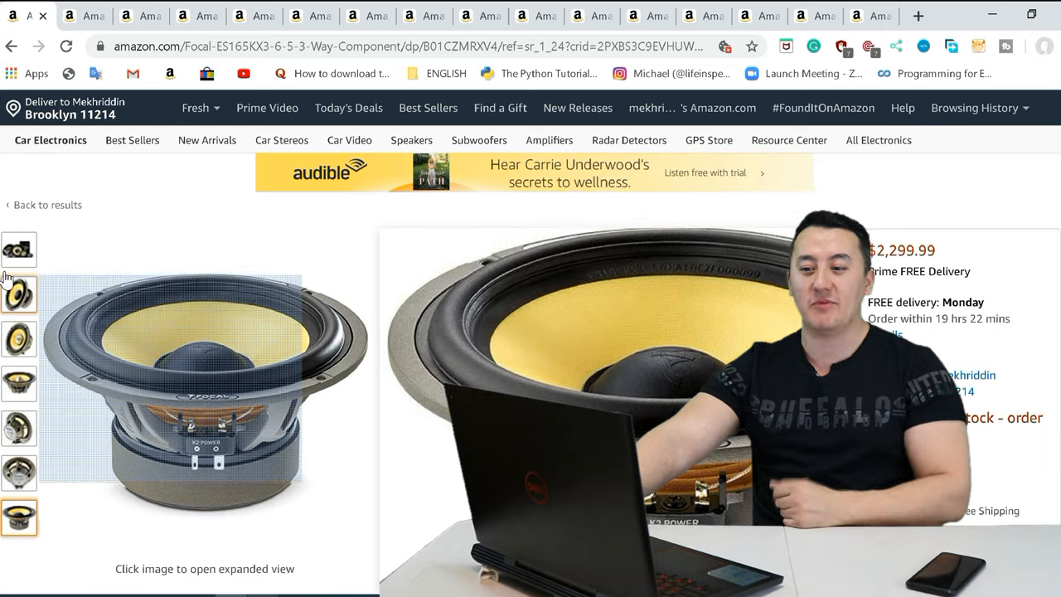